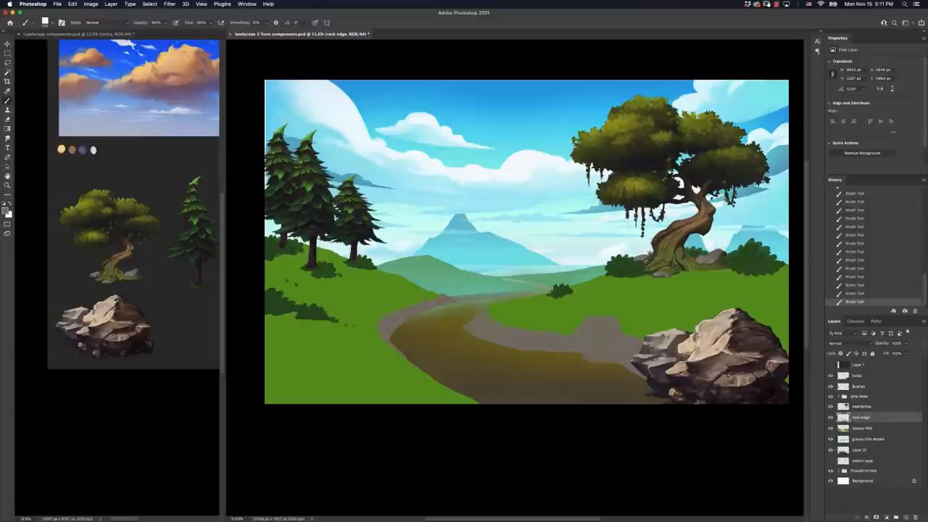
# Step: Paint lighter green highlights on the grassy hills and brighter detail on the pine trees
pyautogui.click(863, 427)
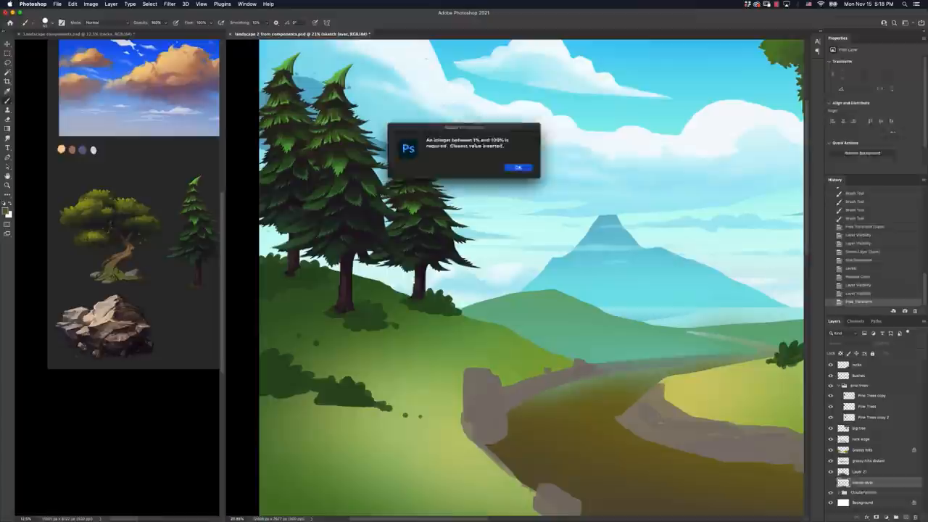
pyautogui.click(517, 167)
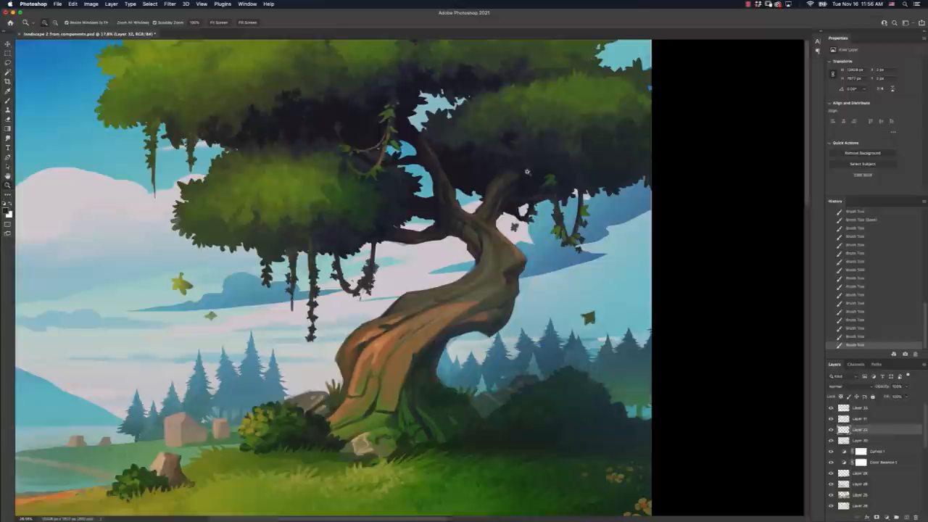
# Step: Switch screen mode with F to view the finished twisted-tree landscape in full
pyautogui.press('f')
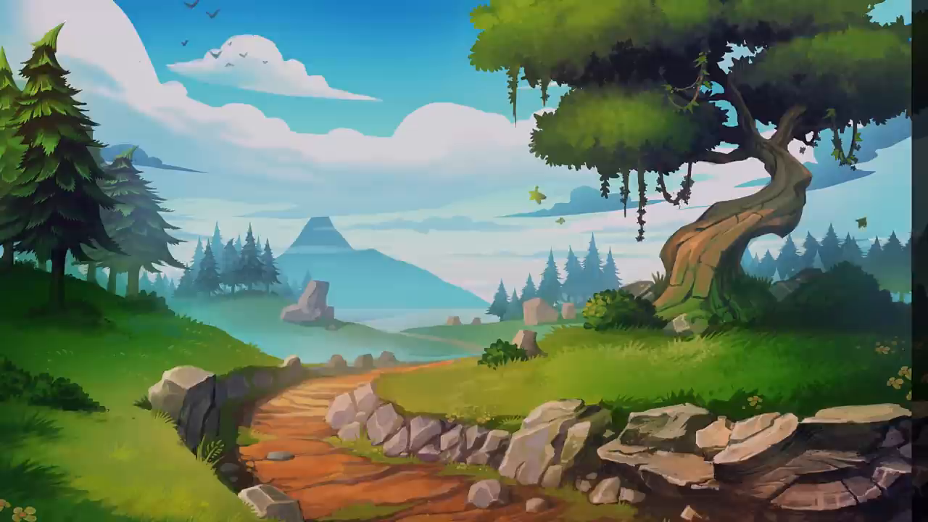